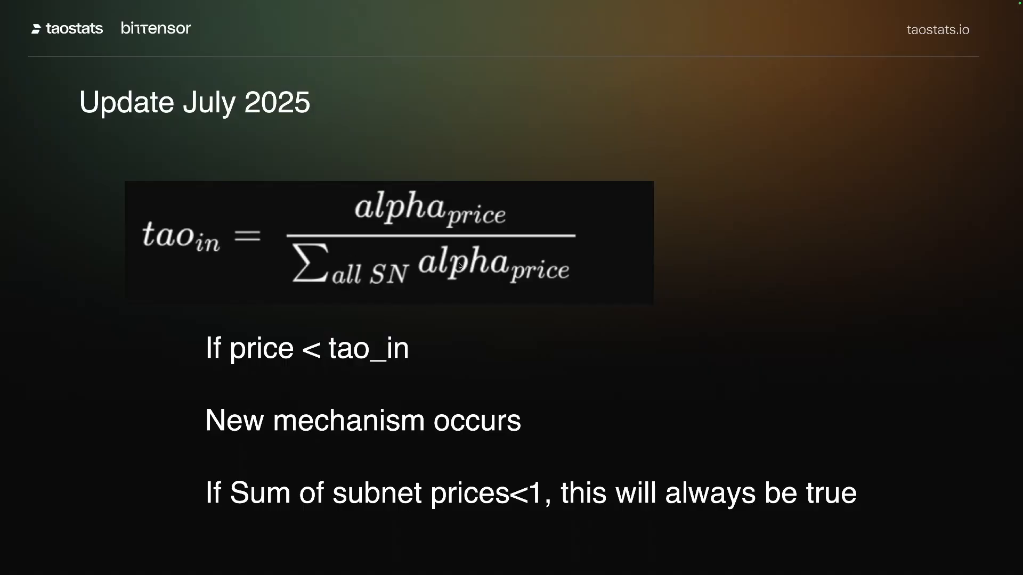
mouse_move(466, 275)
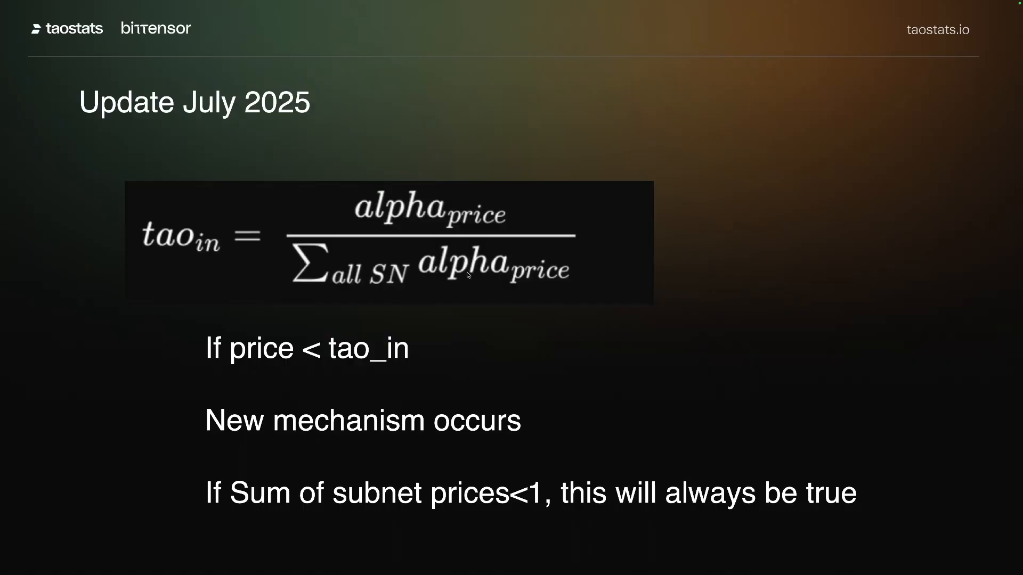
mouse_move(425, 282)
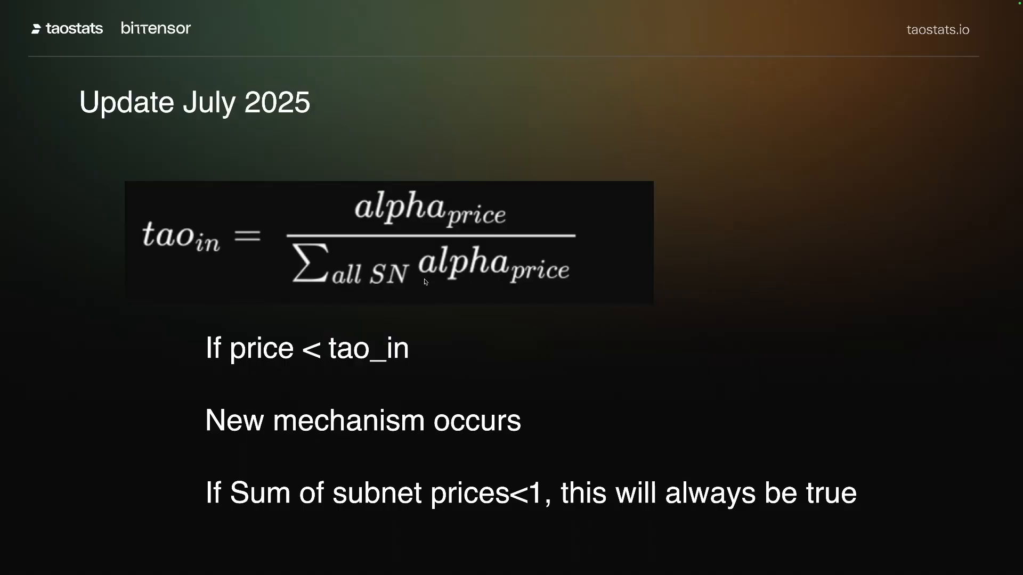
mouse_move(255, 213)
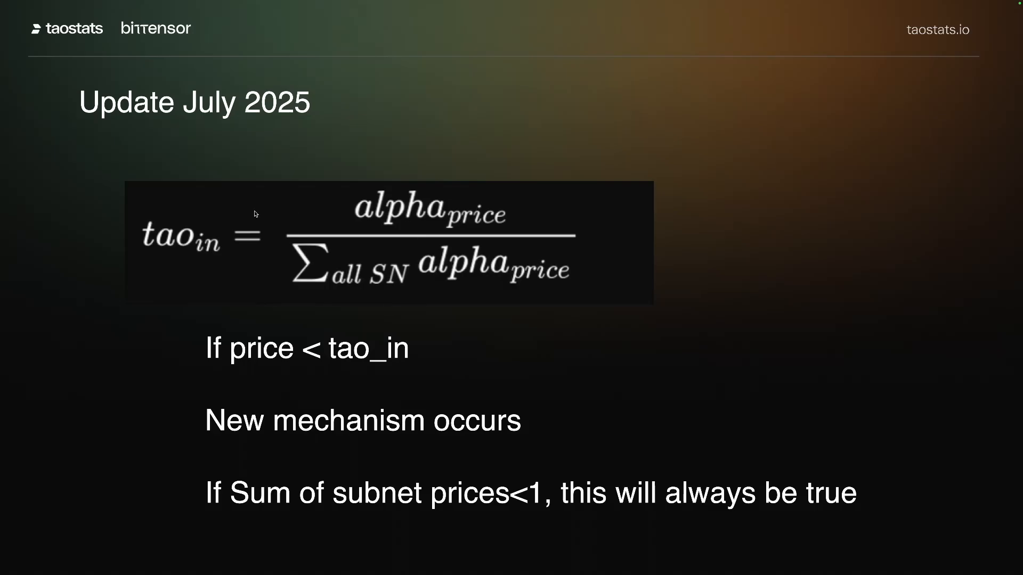
mouse_move(173, 247)
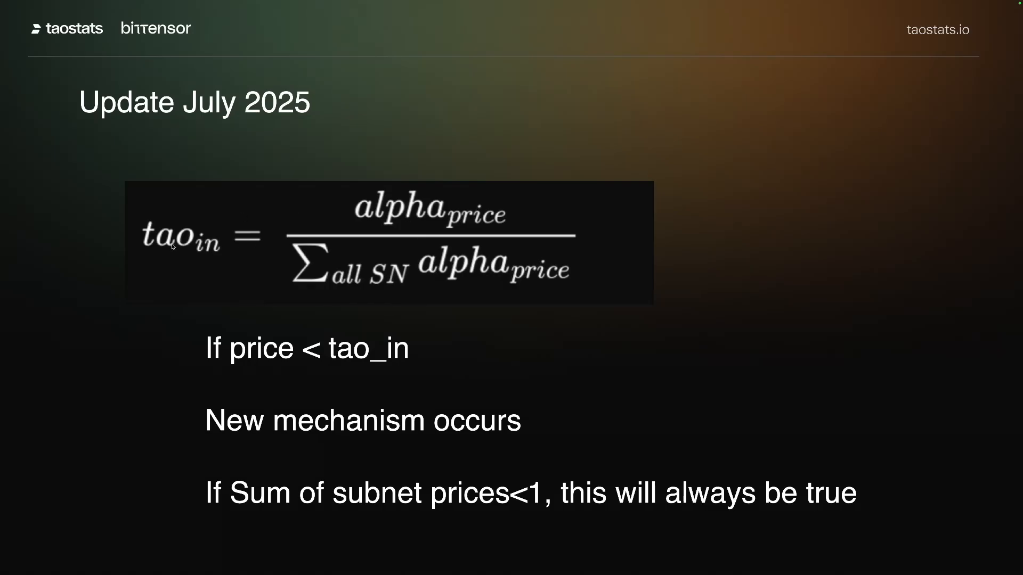
mouse_move(508, 390)
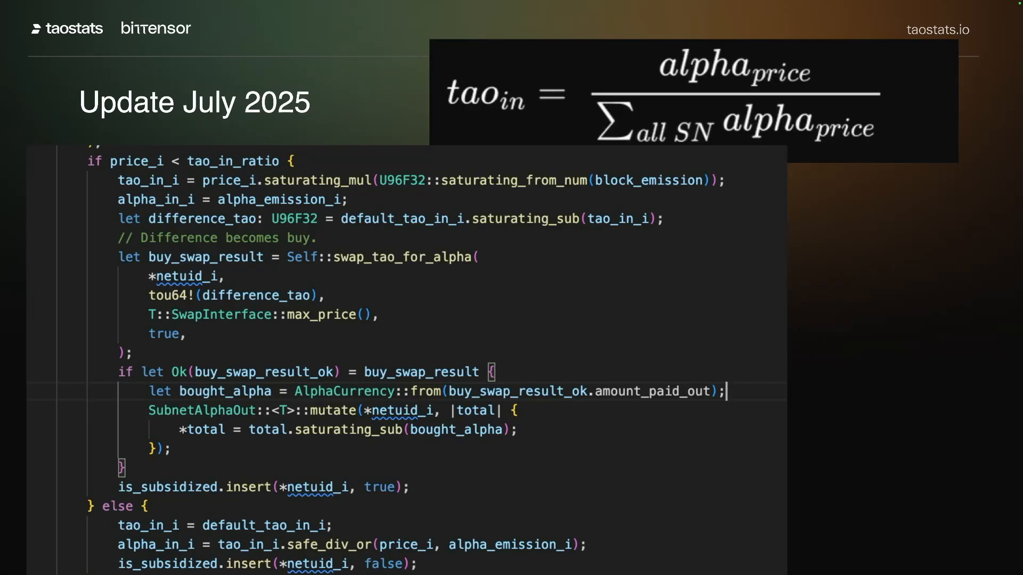
mouse_move(236, 172)
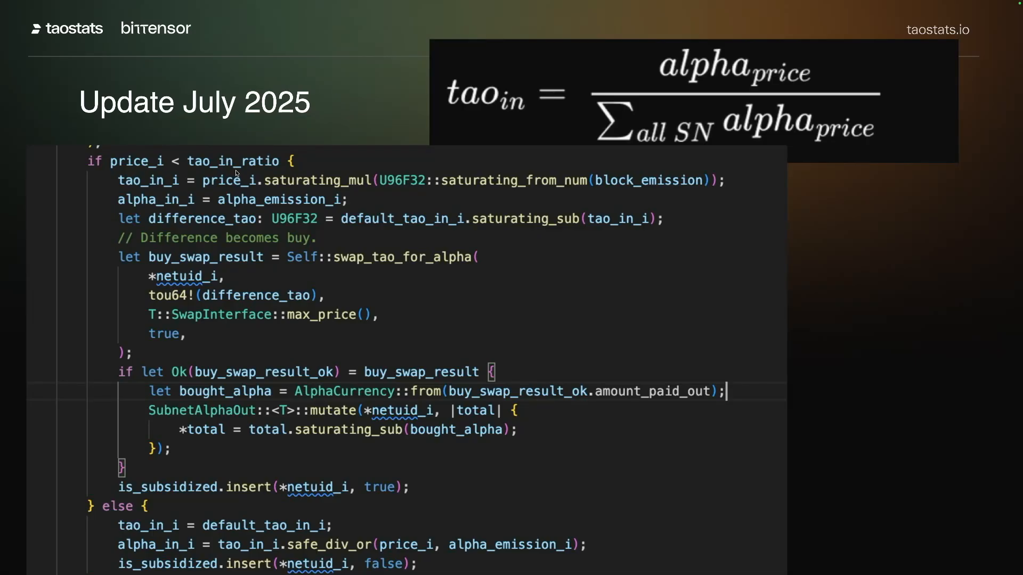
mouse_move(188, 243)
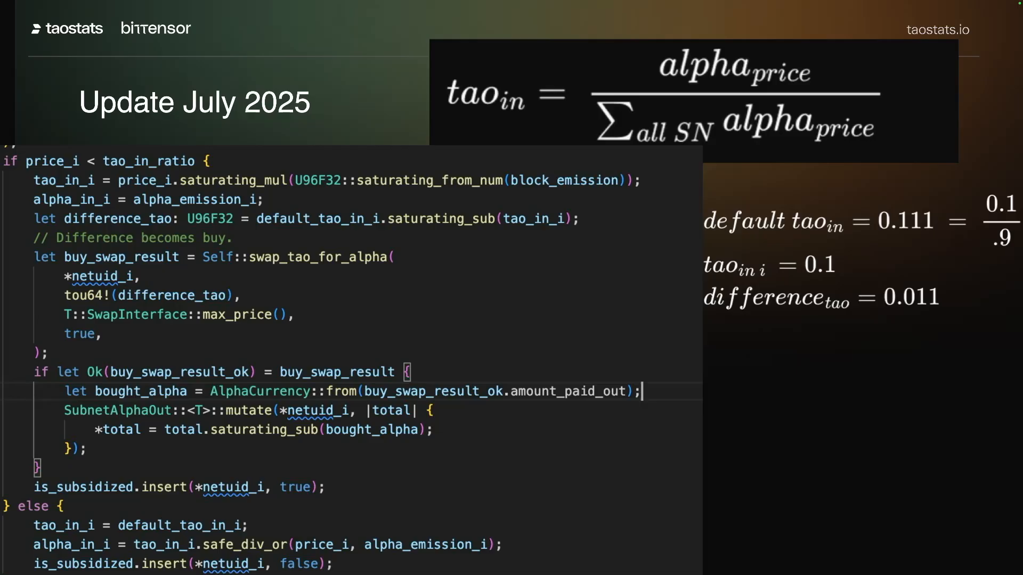
mouse_move(998, 252)
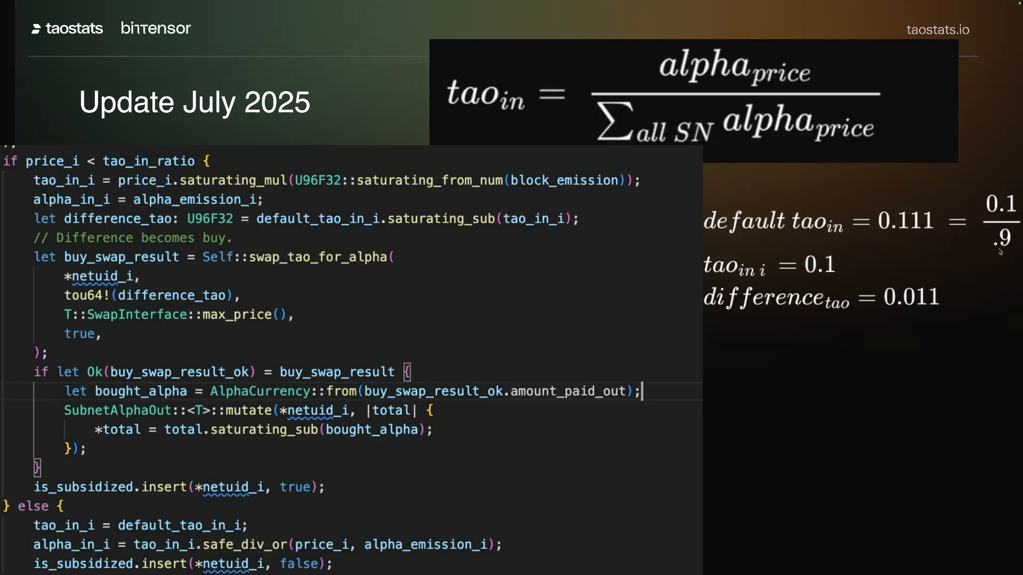
mouse_move(997, 241)
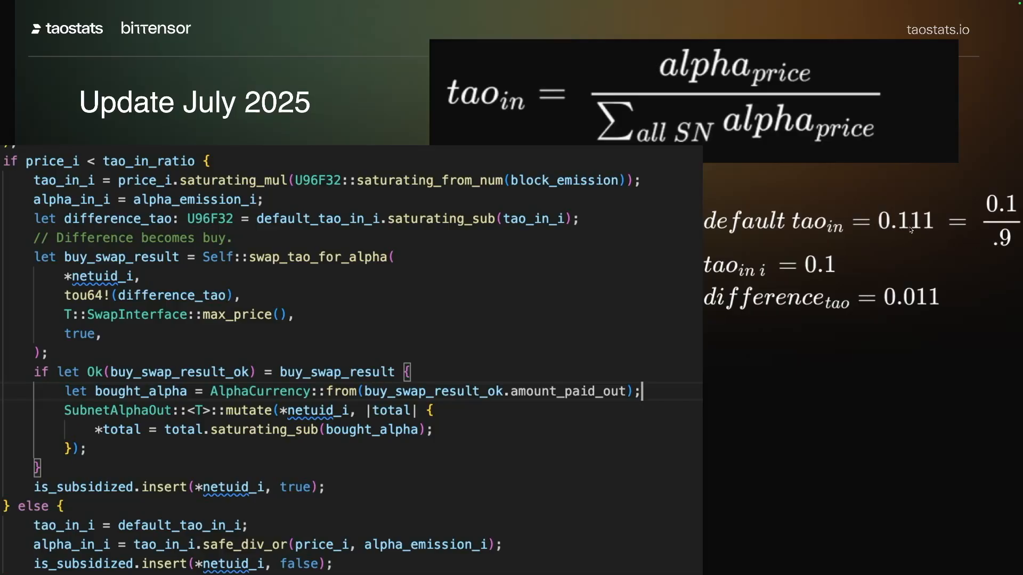
mouse_move(59, 182)
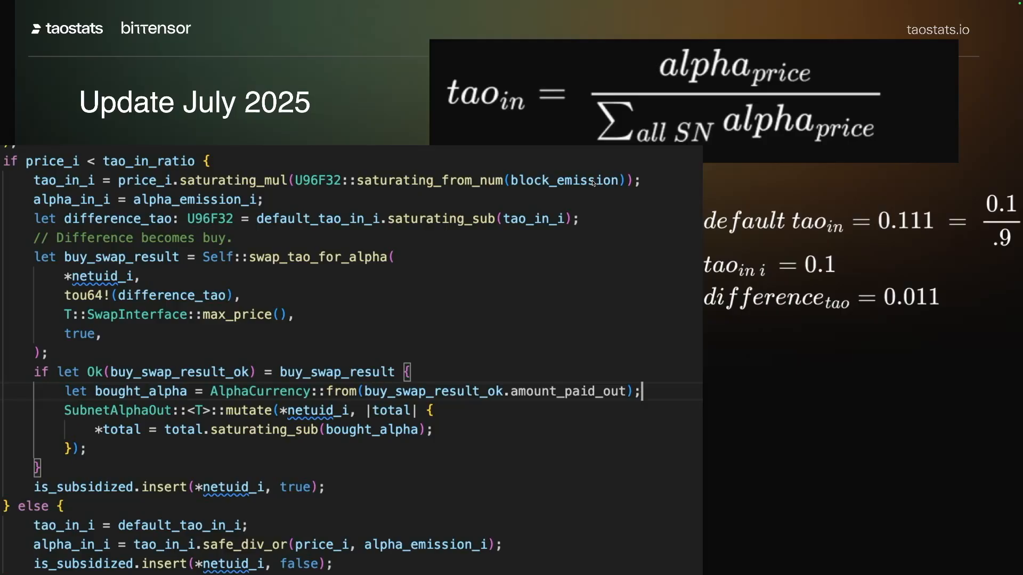
mouse_move(770, 280)
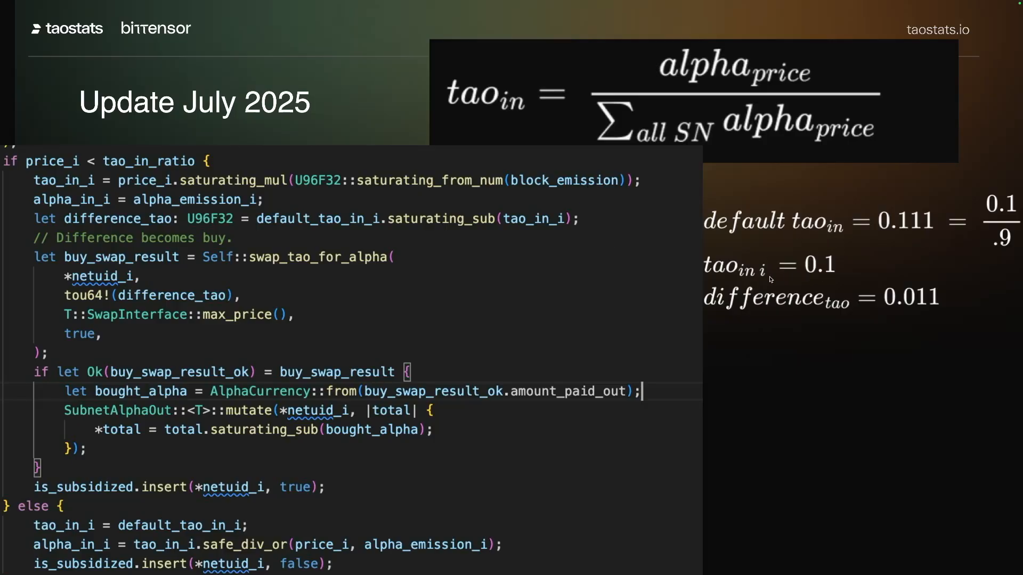
mouse_move(823, 273)
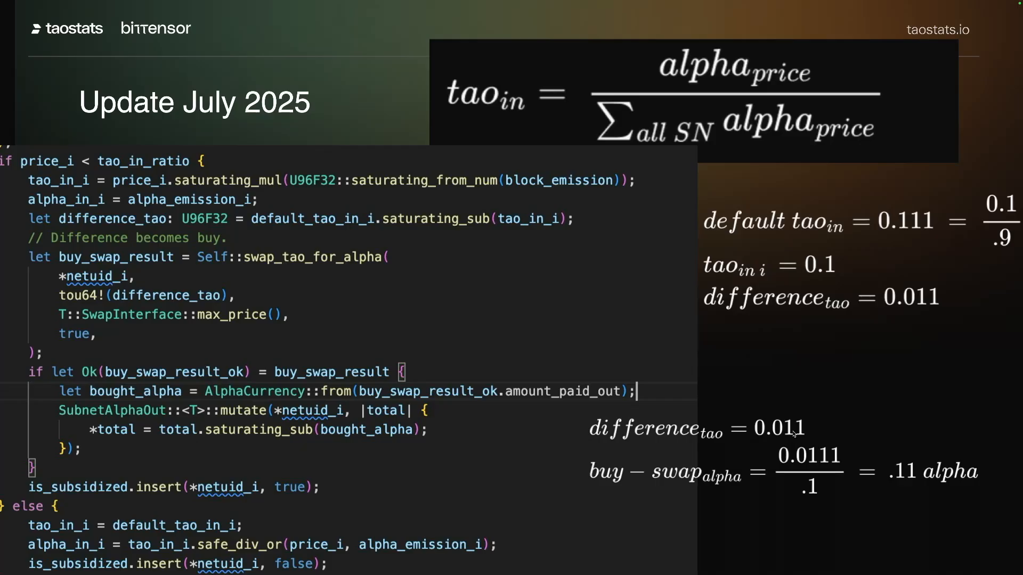
mouse_move(912, 474)
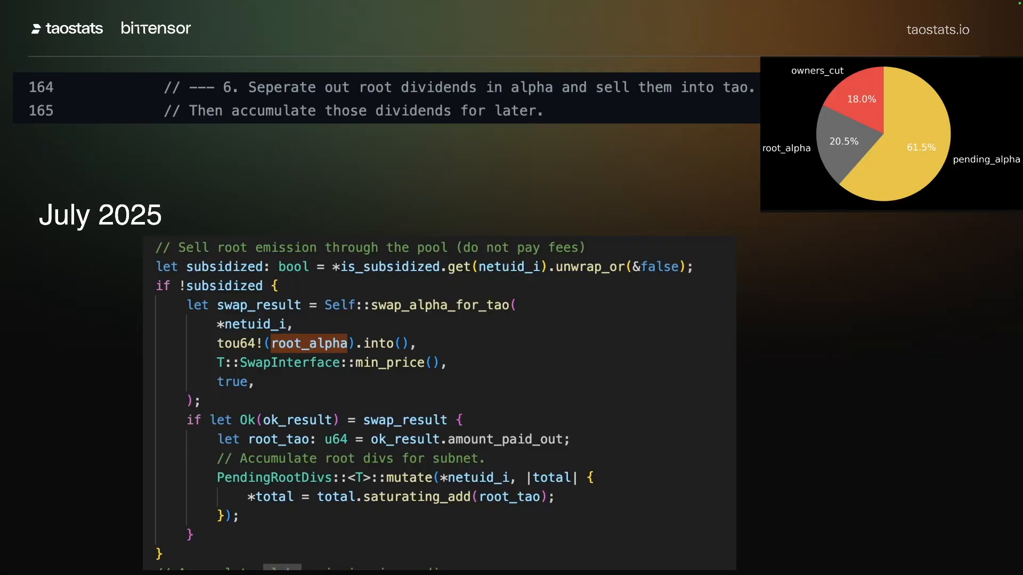
mouse_move(174, 264)
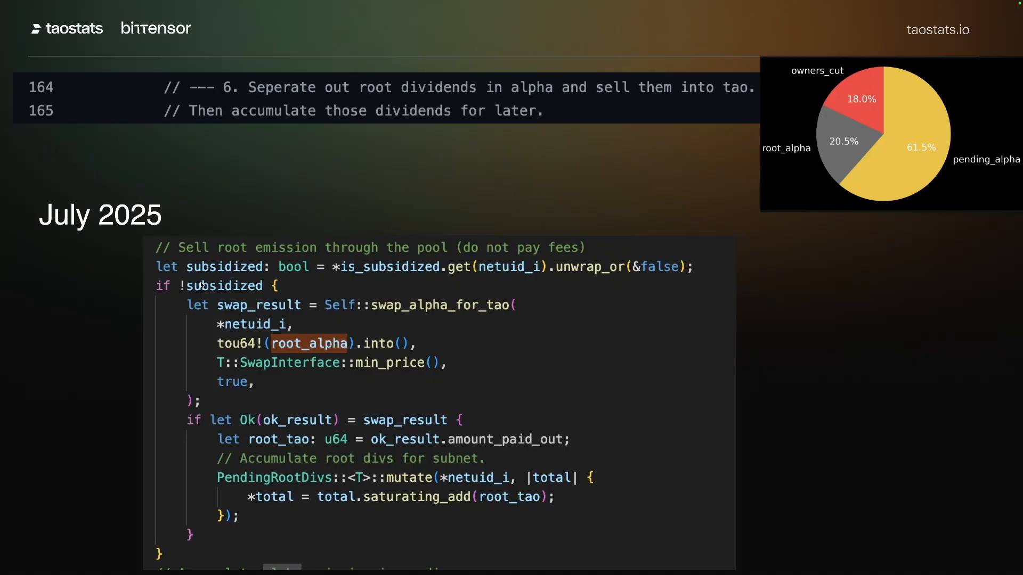
mouse_move(276, 352)
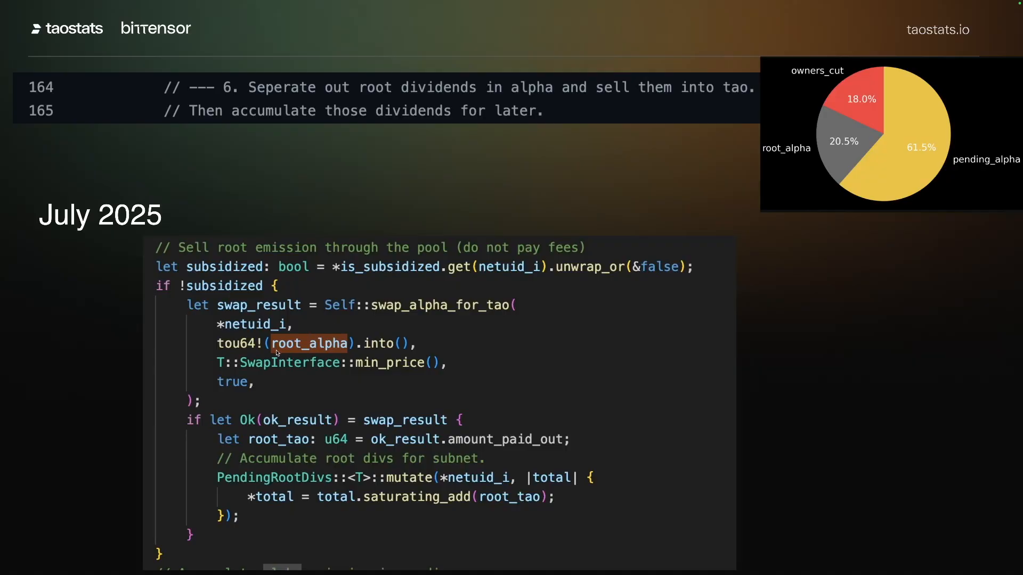
mouse_move(280, 481)
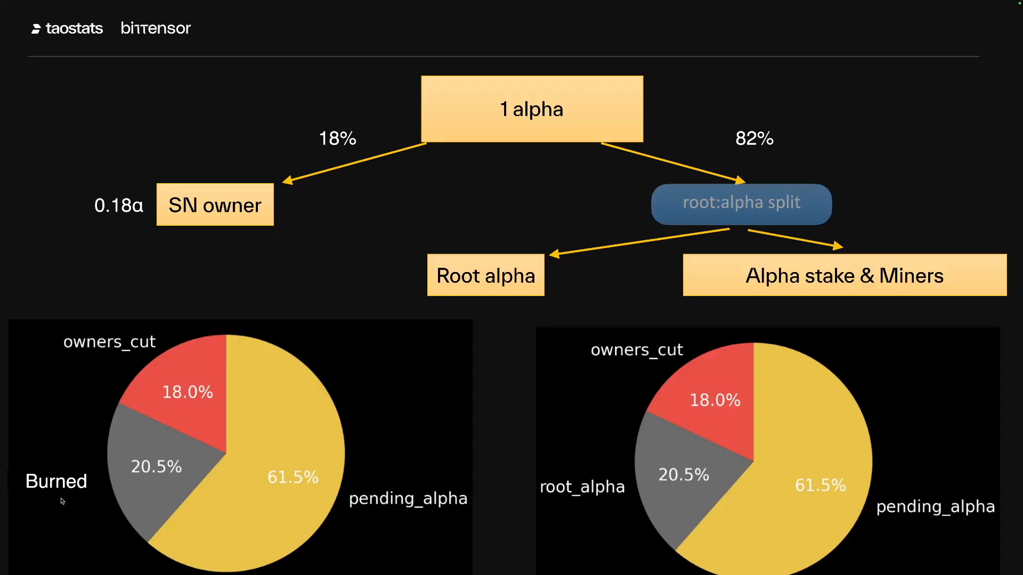
mouse_move(621, 463)
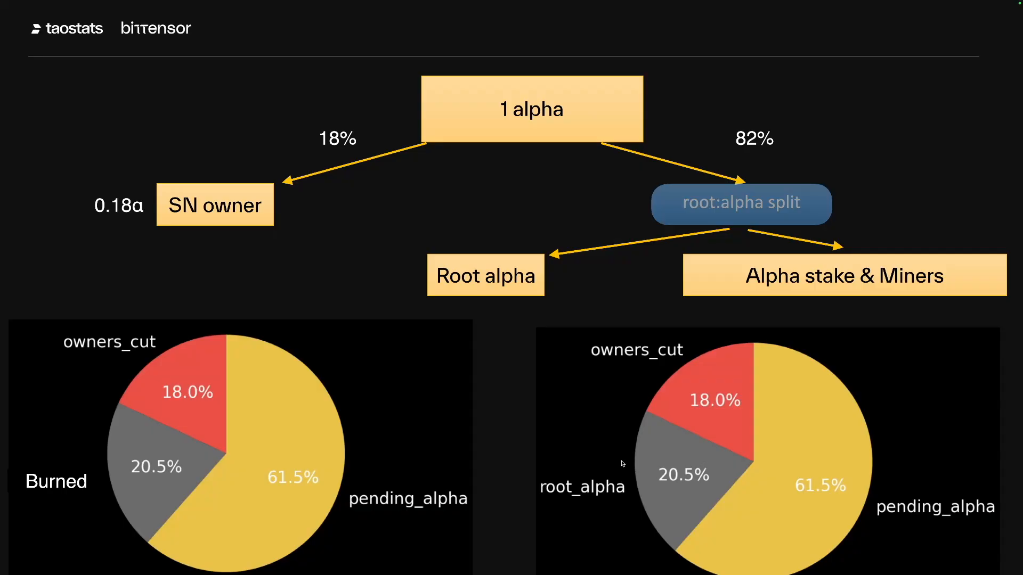
mouse_move(625, 475)
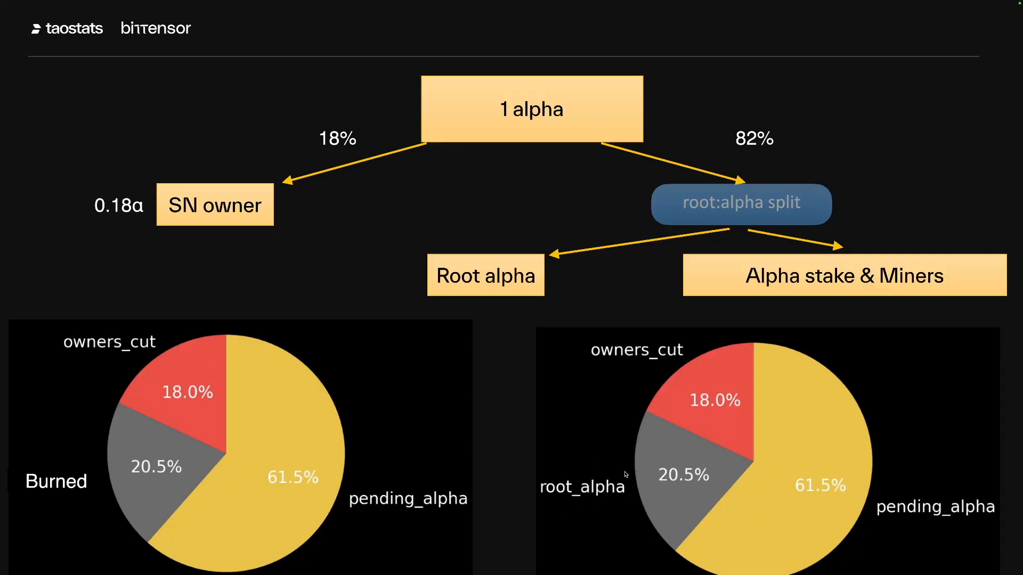
mouse_move(624, 475)
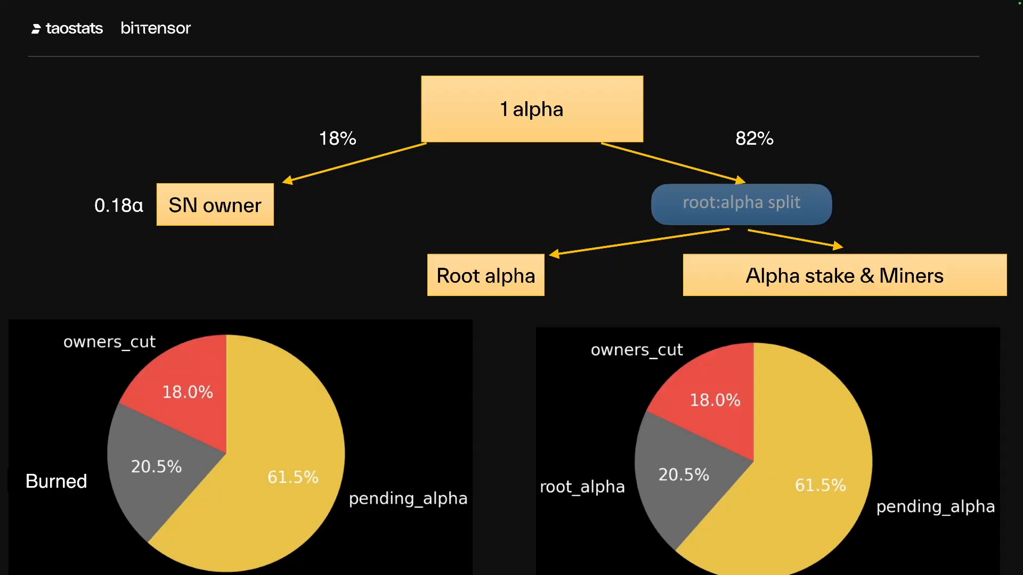